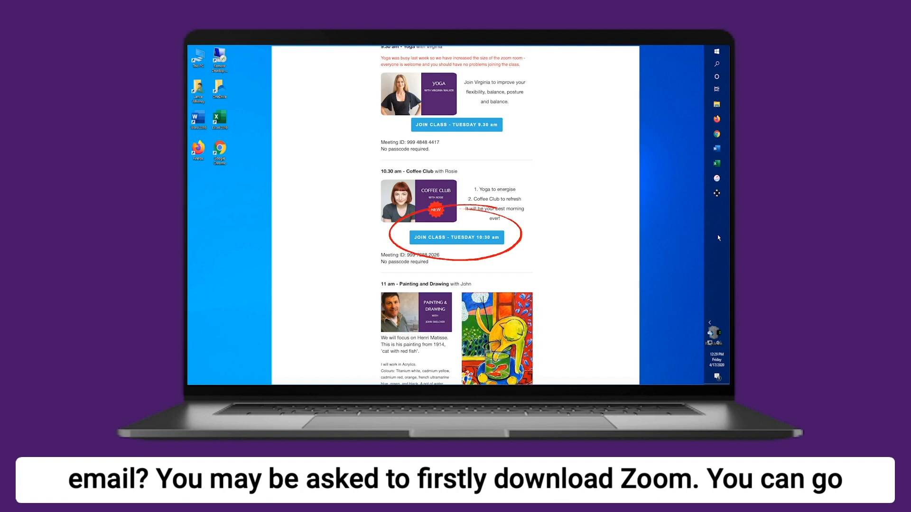
Join the Tuesday 10.30 am Coffee Club class from the newsletter's join button.
click(456, 238)
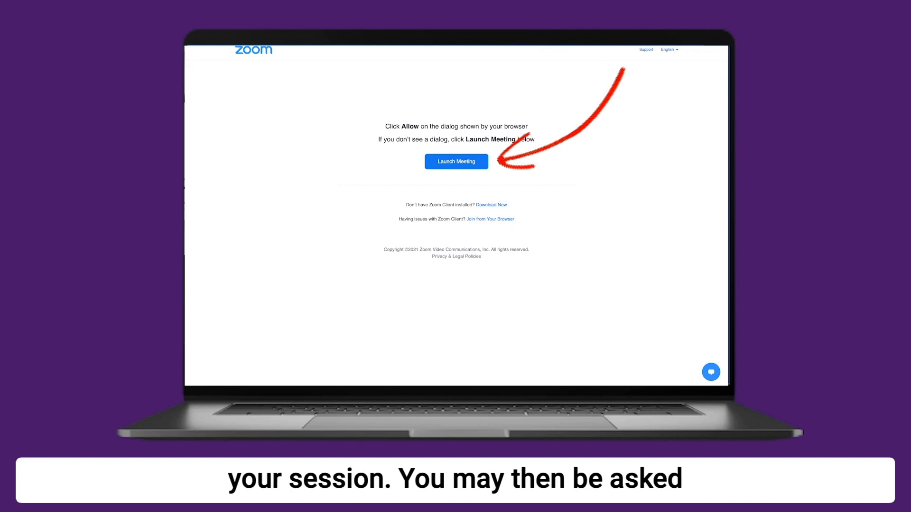
Launch the class meeting from Zoom's web page, triggering the open-zoom.us prompt.
click(456, 161)
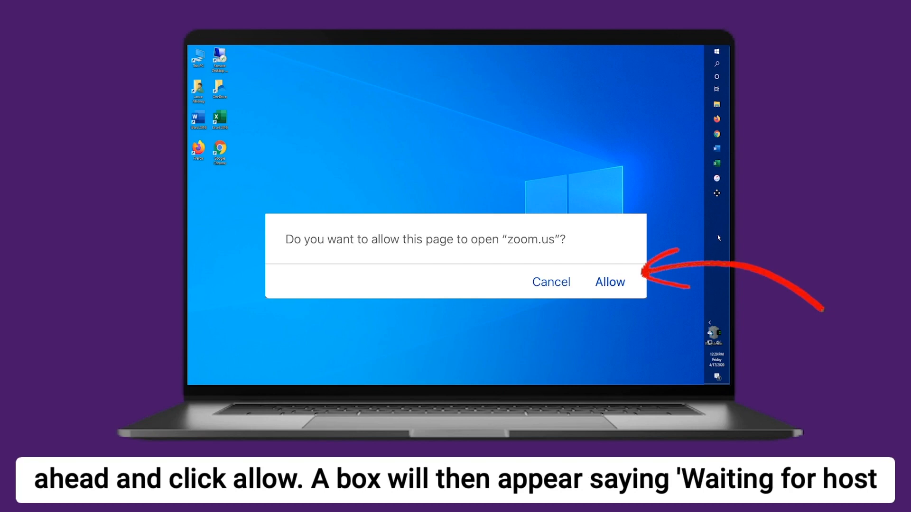
Allow the browser to open zoom.us and wait for the host until the video preview appears.
click(610, 282)
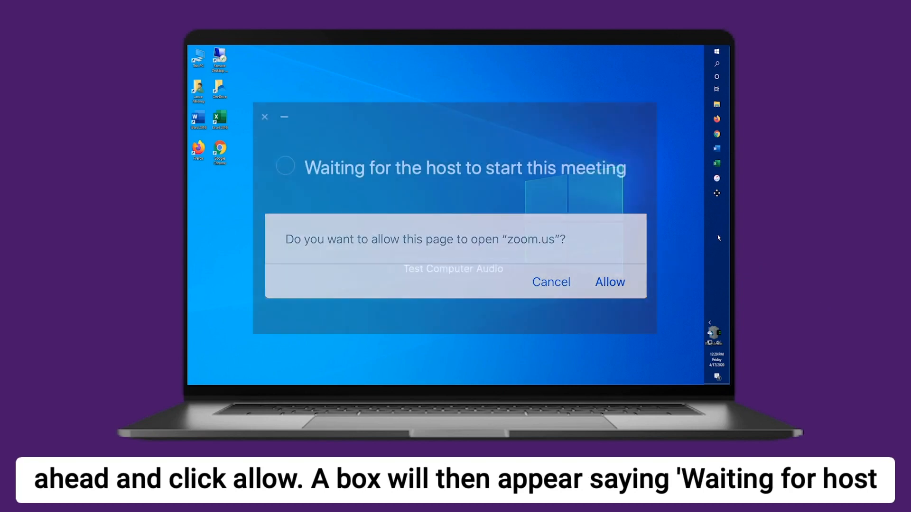
click(610, 282)
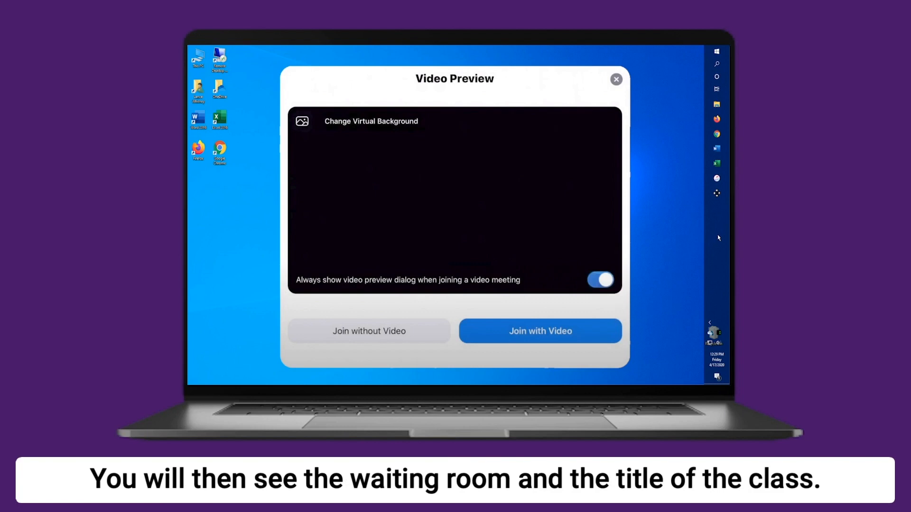
Enter the class meeting with video turned on from the preview.
click(539, 332)
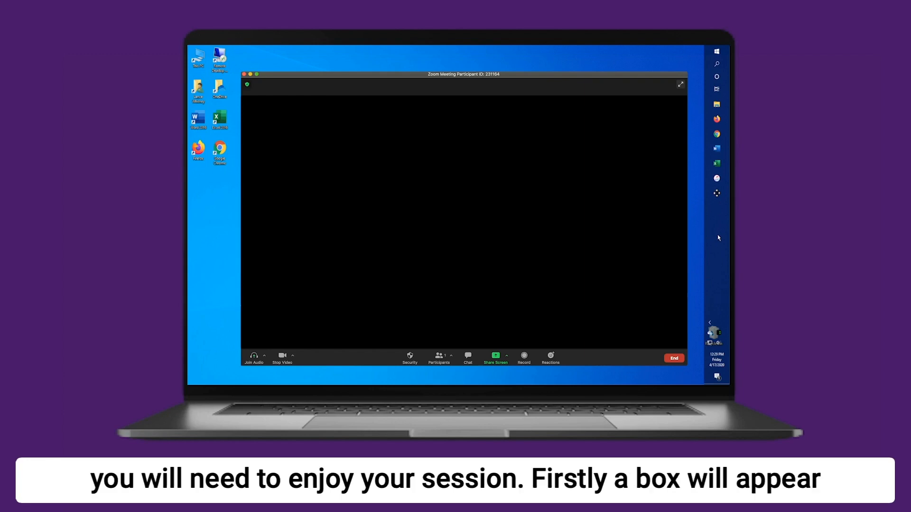
Bring up the Join Audio choices from the meeting toolbar.
click(253, 357)
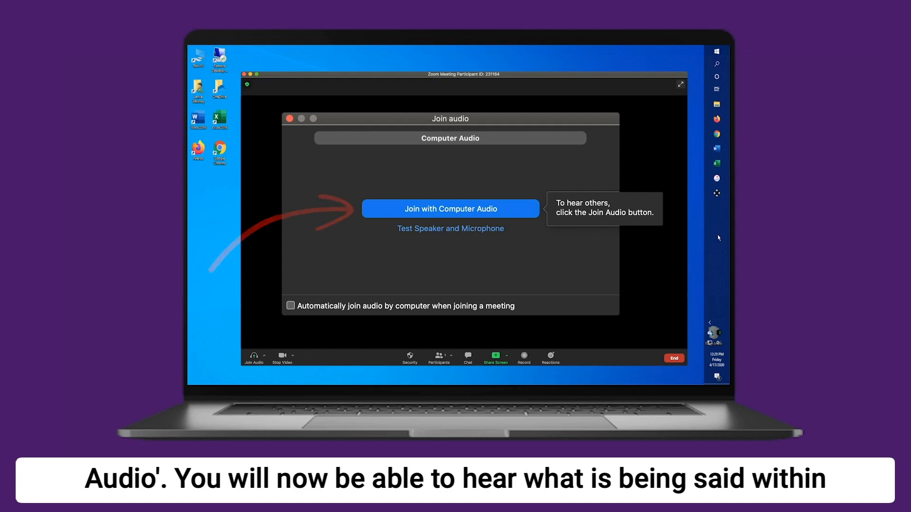
Connect with computer audio so the other participants can be heard.
click(450, 209)
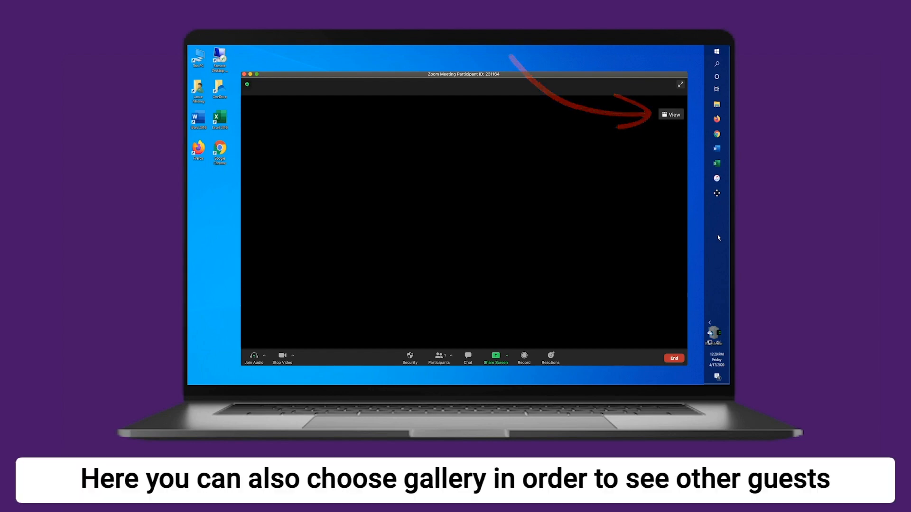
click(670, 114)
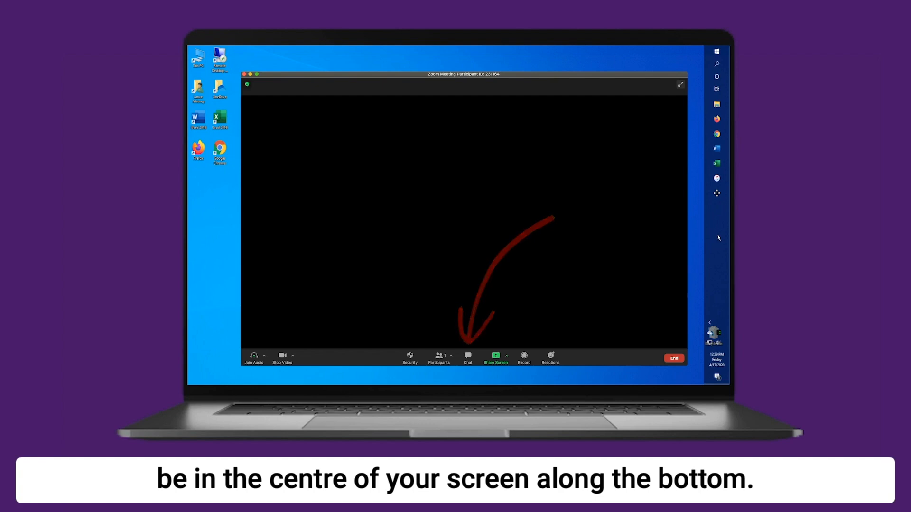
Show the meeting chat panel for messaging everyone.
click(468, 357)
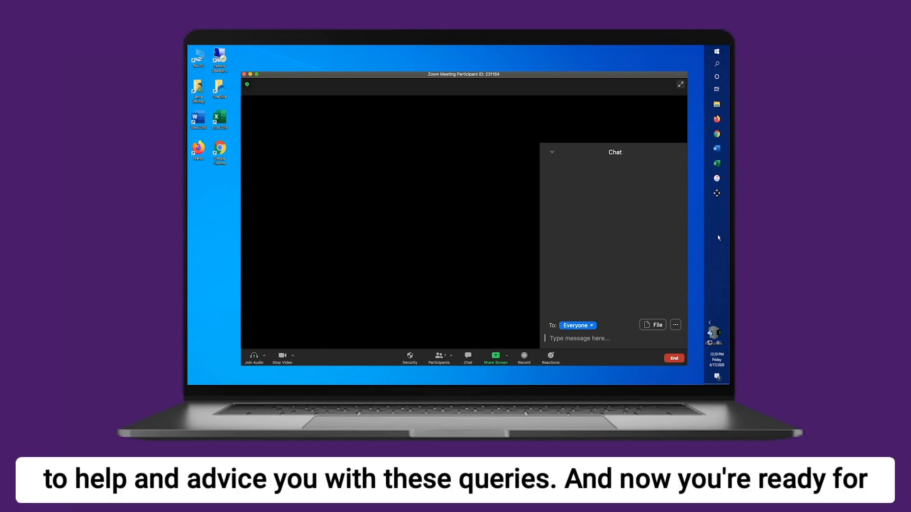
Hide the chat panel again, leaving only the meeting video area.
click(468, 358)
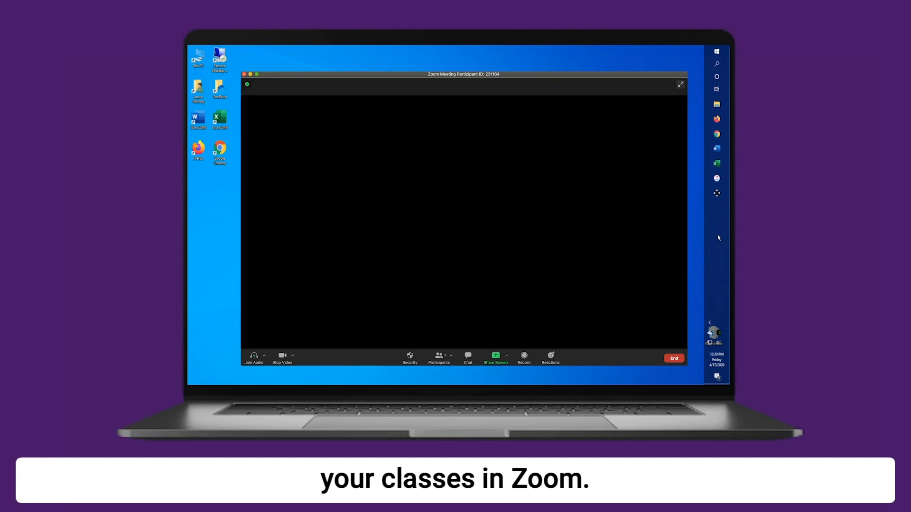